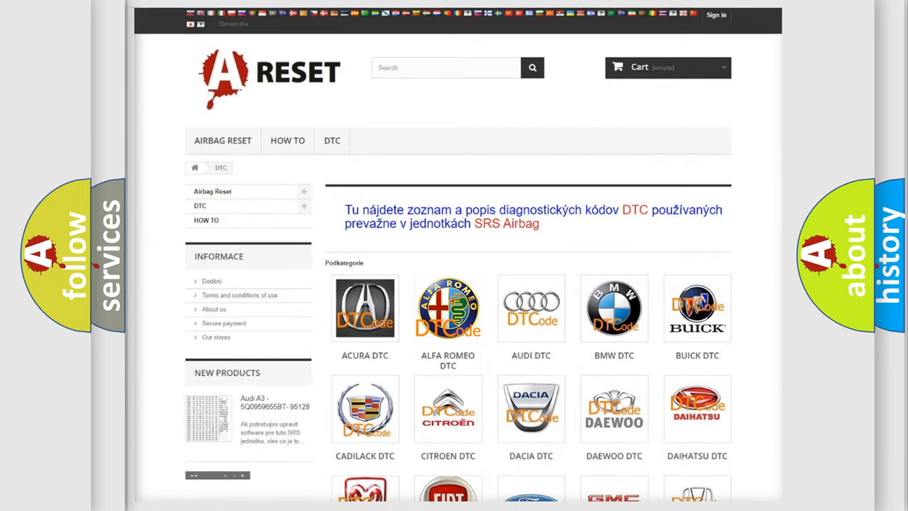
Show the Alfa Romeo DTC code list and browse through the B and C codes
{"action": "left_click", "coordinate": [448, 306]}
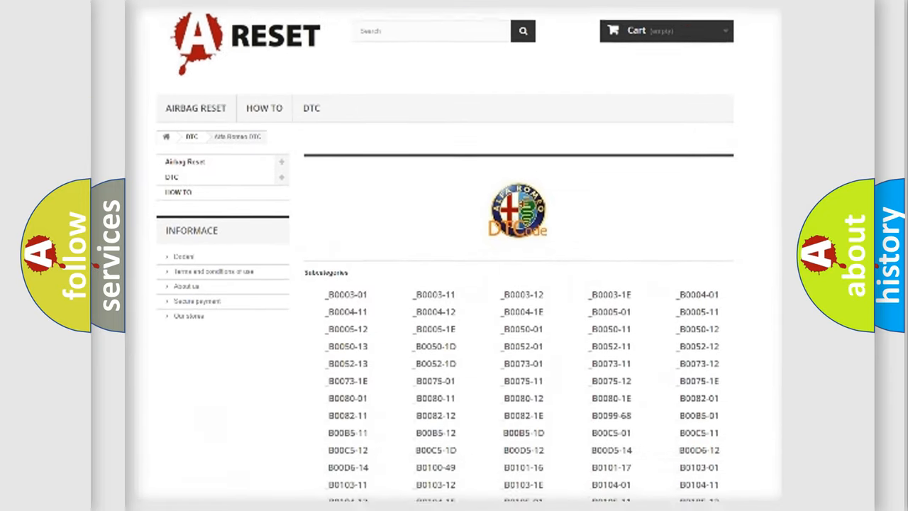
{"action": "scroll", "scroll_direction": "down", "scroll_amount": 3}
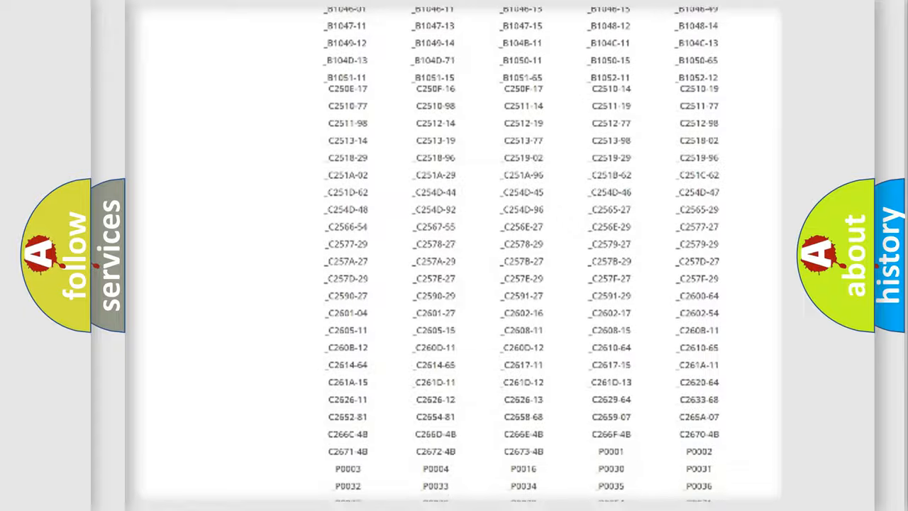
{"action": "scroll", "scroll_direction": "up", "scroll_amount": 3}
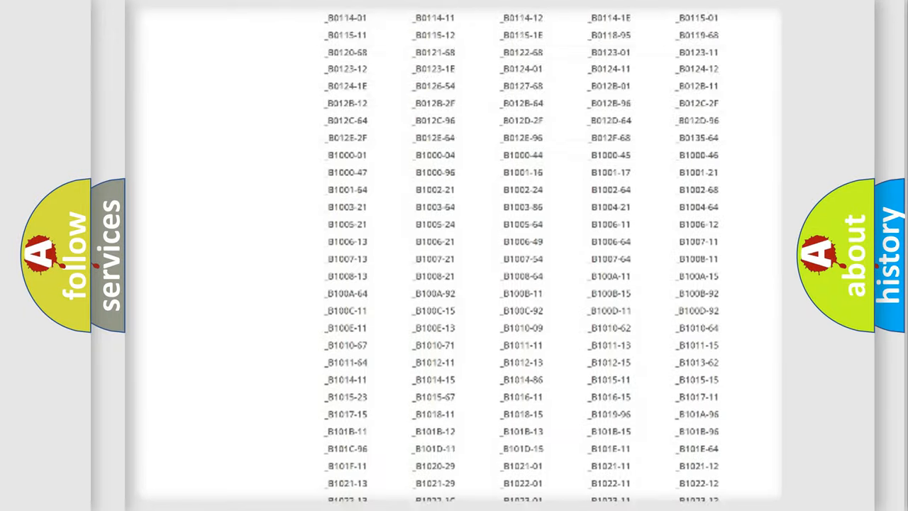
{"action": "scroll", "scroll_direction": "up", "scroll_amount": 3}
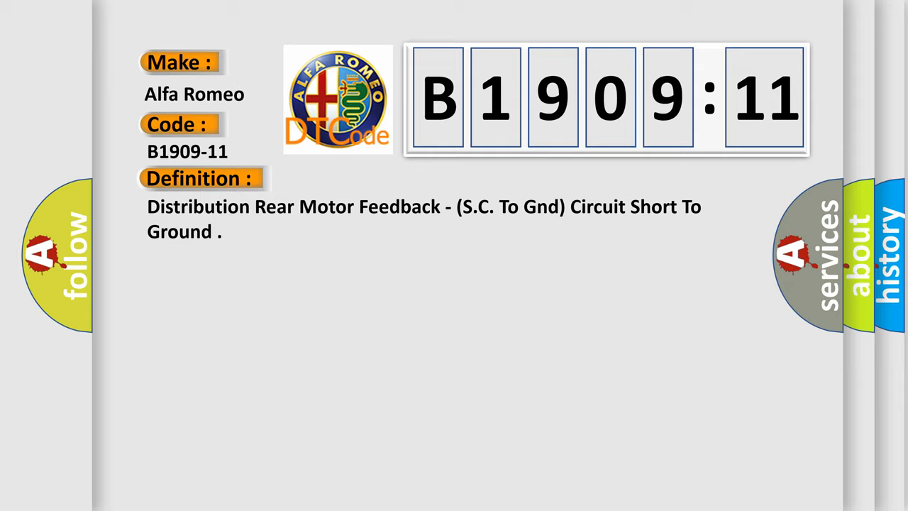
Reveal the description of code B1909-11: HVAC module detects a rear mode door actuator short to ground
{"action": "left_click", "coordinate": [369, 178]}
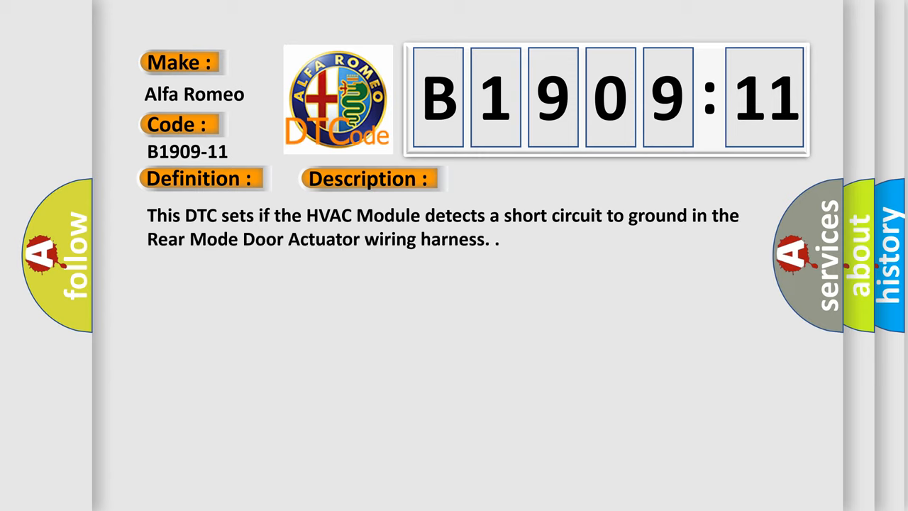